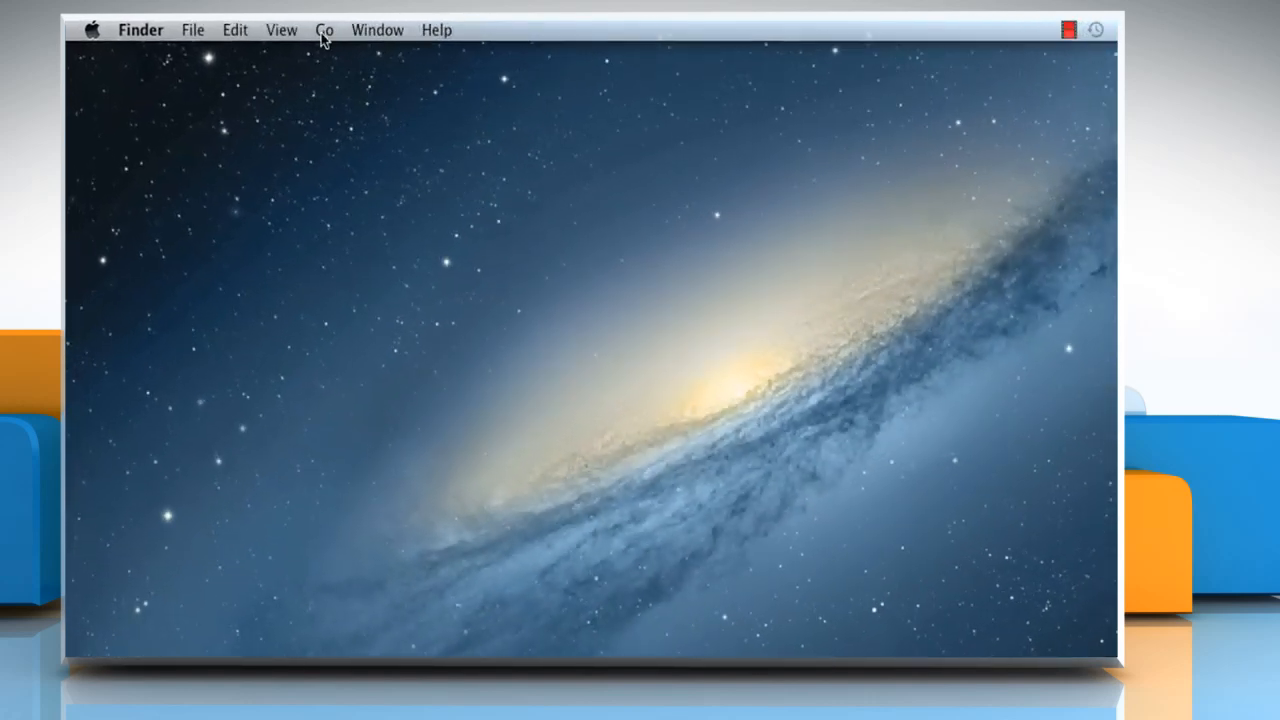
Step: Open the Applications folder via Finder's Go menu and launch Mail
{"action": "left_click", "coordinate": [323, 29]}
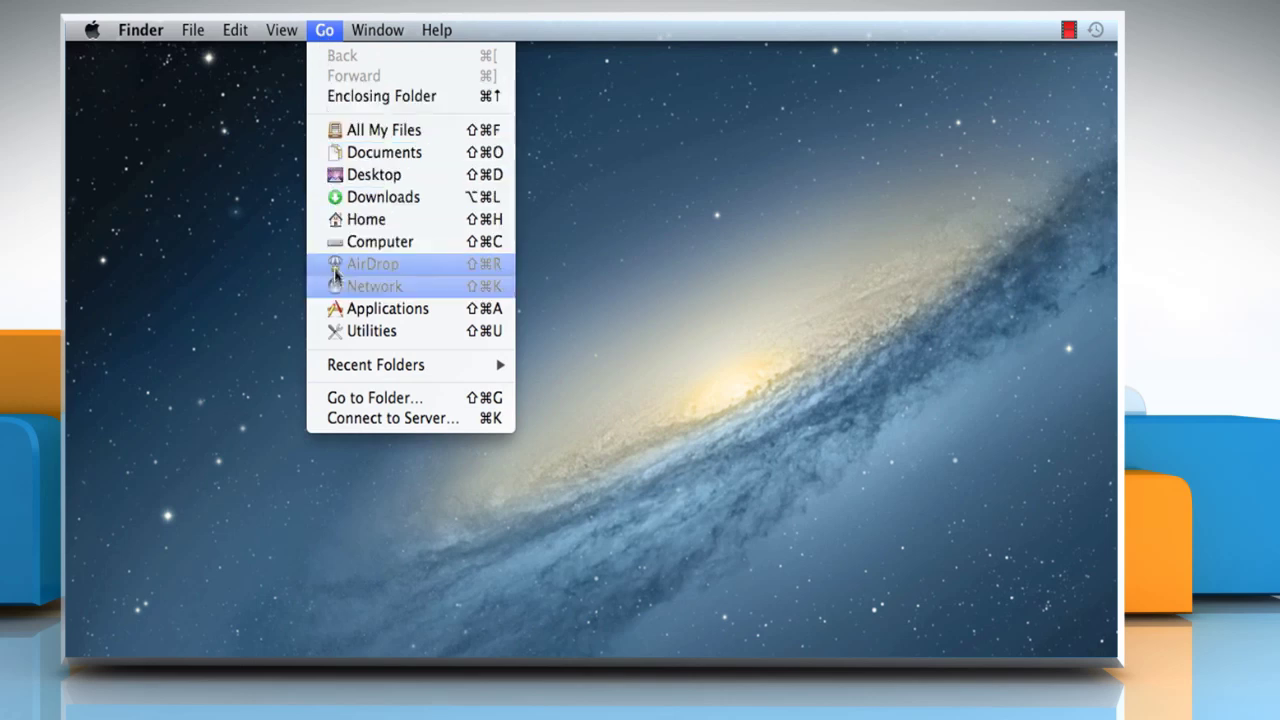
{"action": "left_click", "coordinate": [387, 308]}
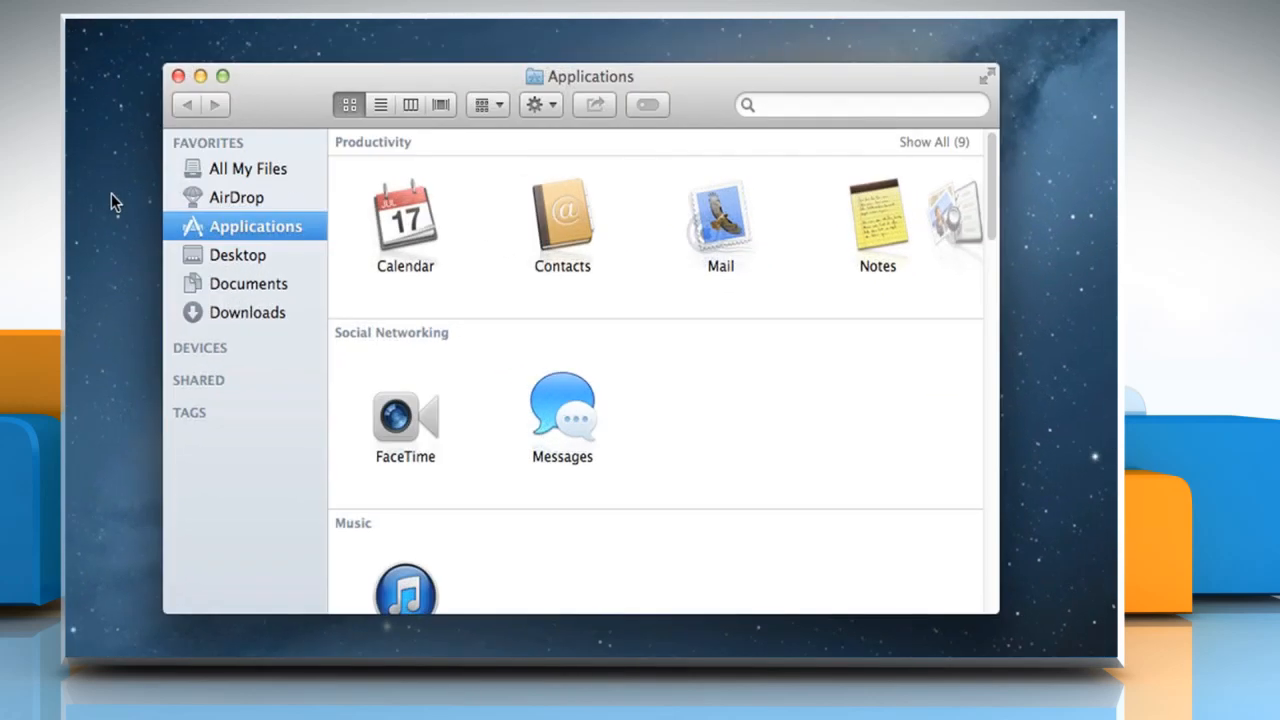
{"action": "mouse_move", "coordinate": [730, 248]}
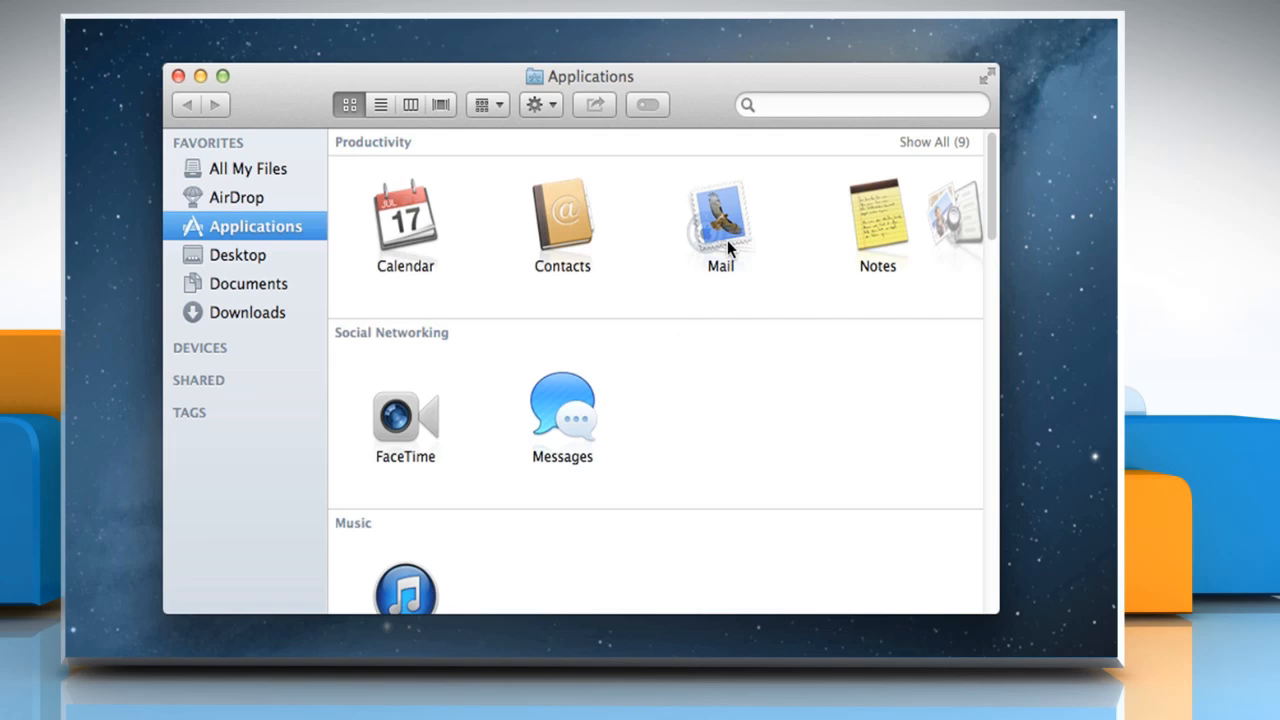
{"action": "double_click", "coordinate": [720, 213]}
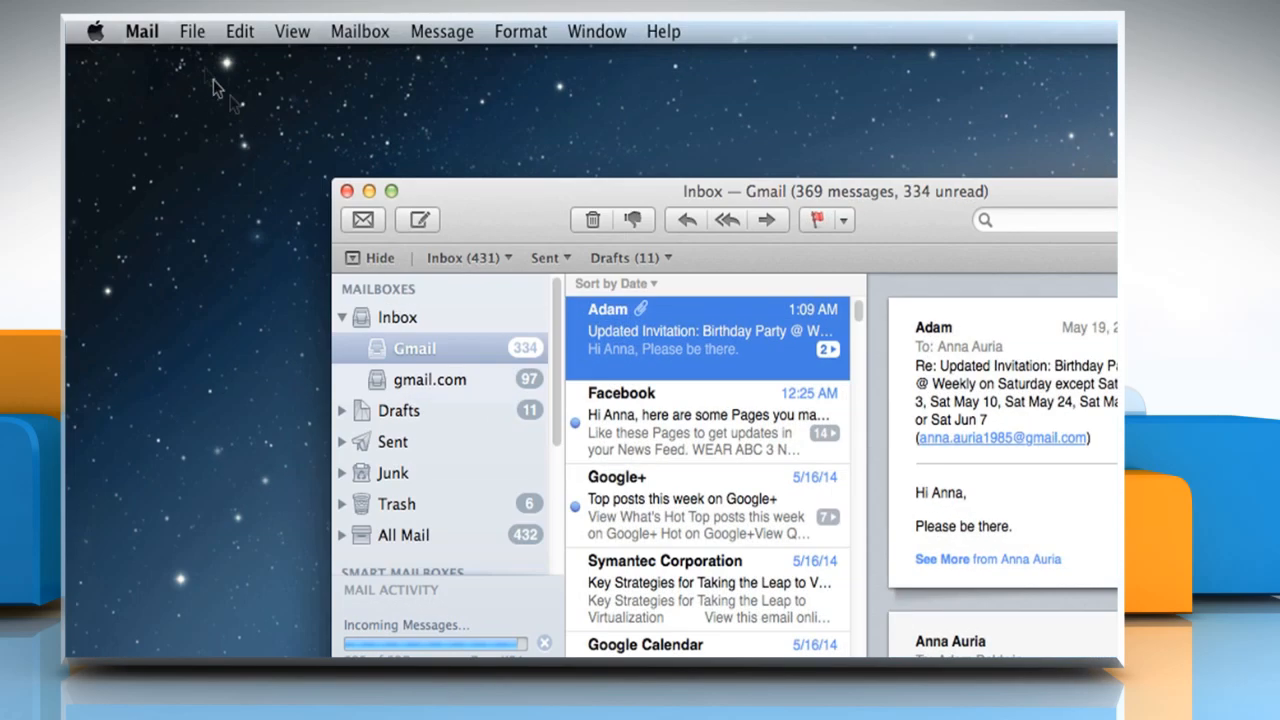
Step: Turn off 'When sending to a group, show all member addresses' in Composing preferences
{"action": "left_click", "coordinate": [141, 30]}
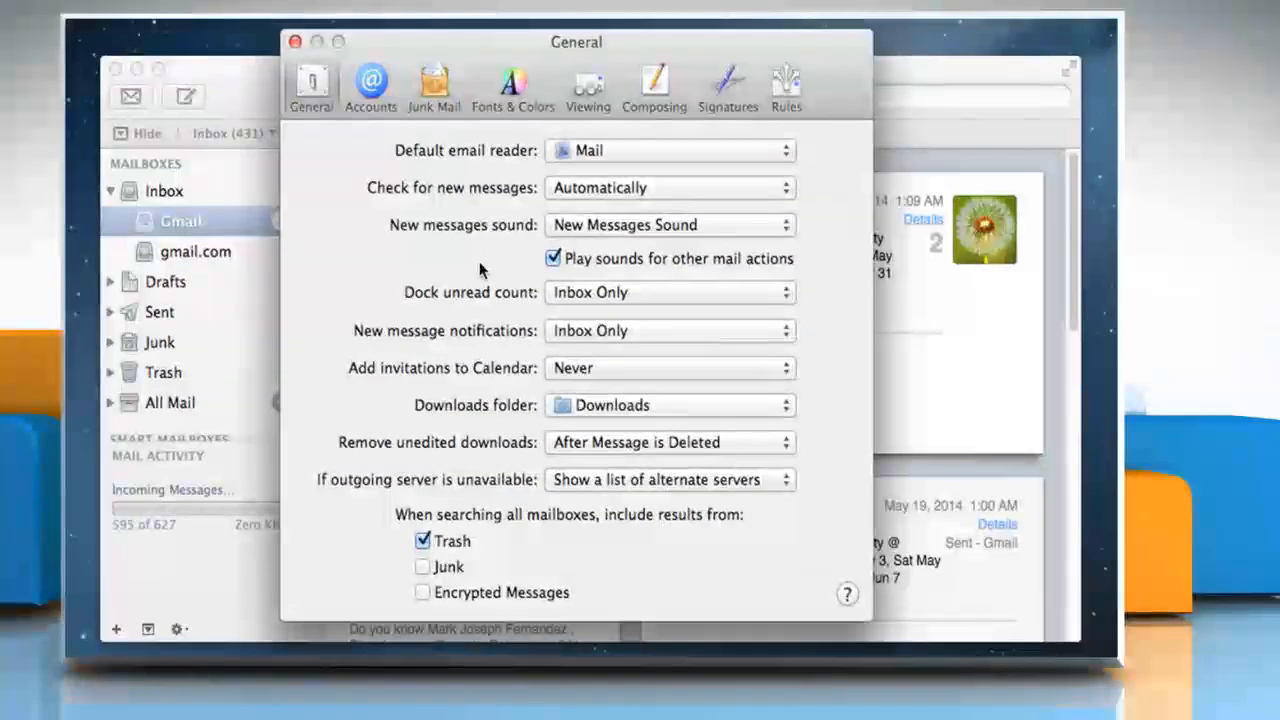
{"action": "mouse_move", "coordinate": [653, 88]}
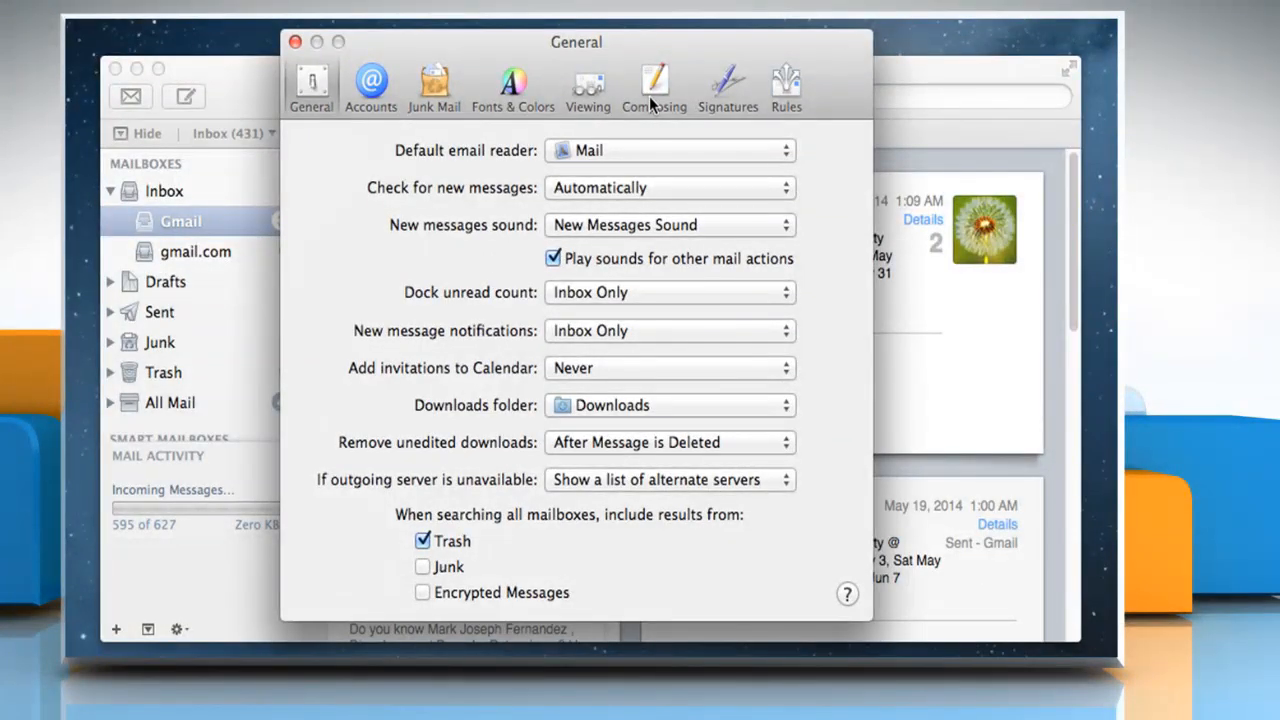
{"action": "left_click", "coordinate": [654, 85]}
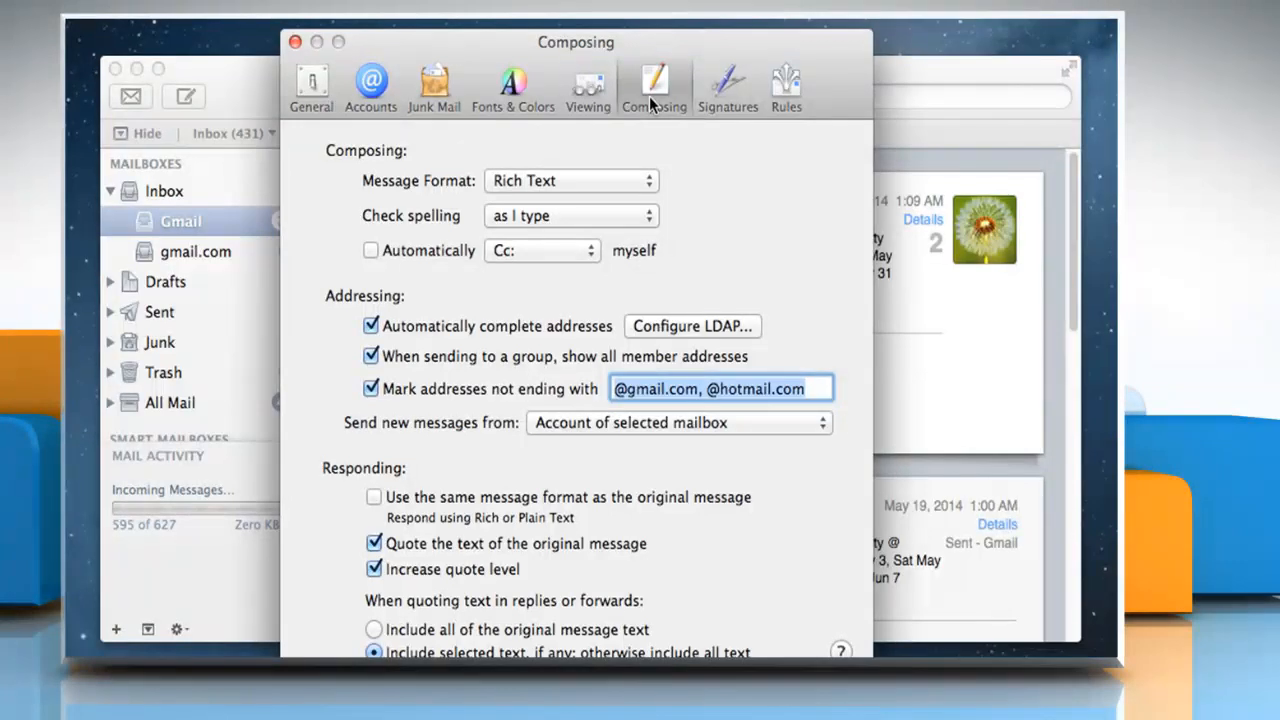
{"action": "mouse_move", "coordinate": [558, 200]}
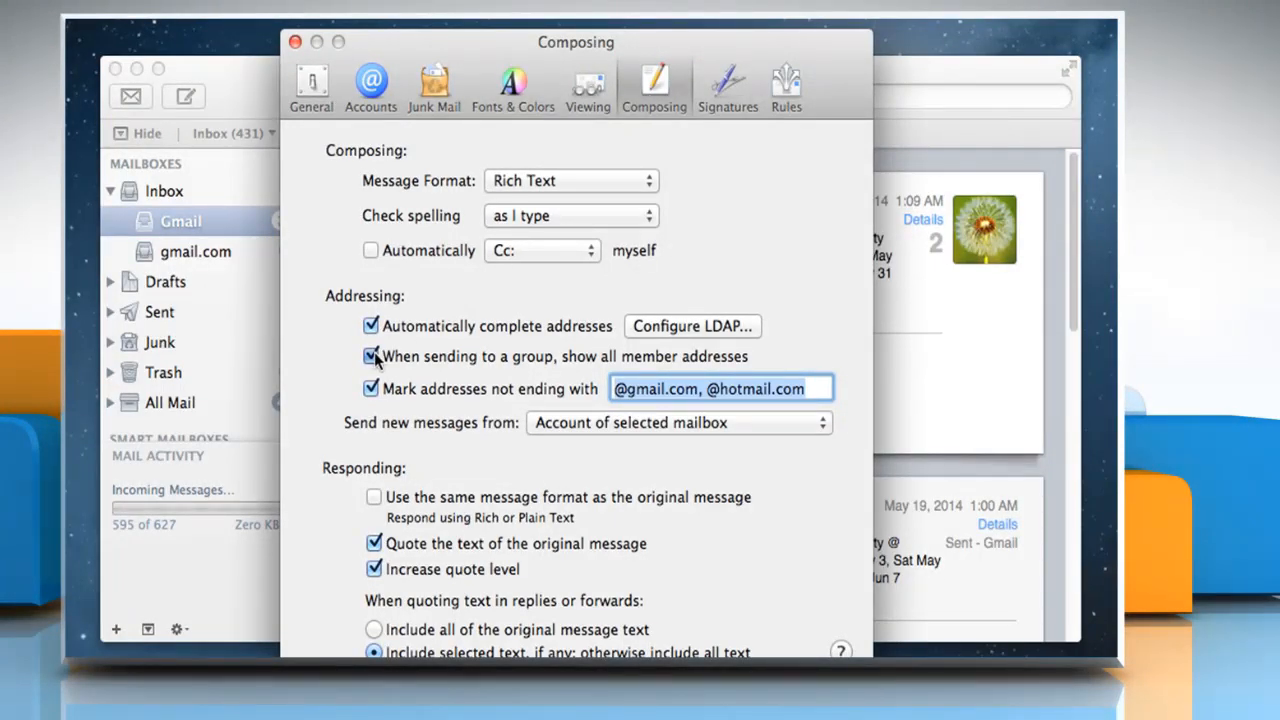
{"action": "left_click", "coordinate": [372, 356]}
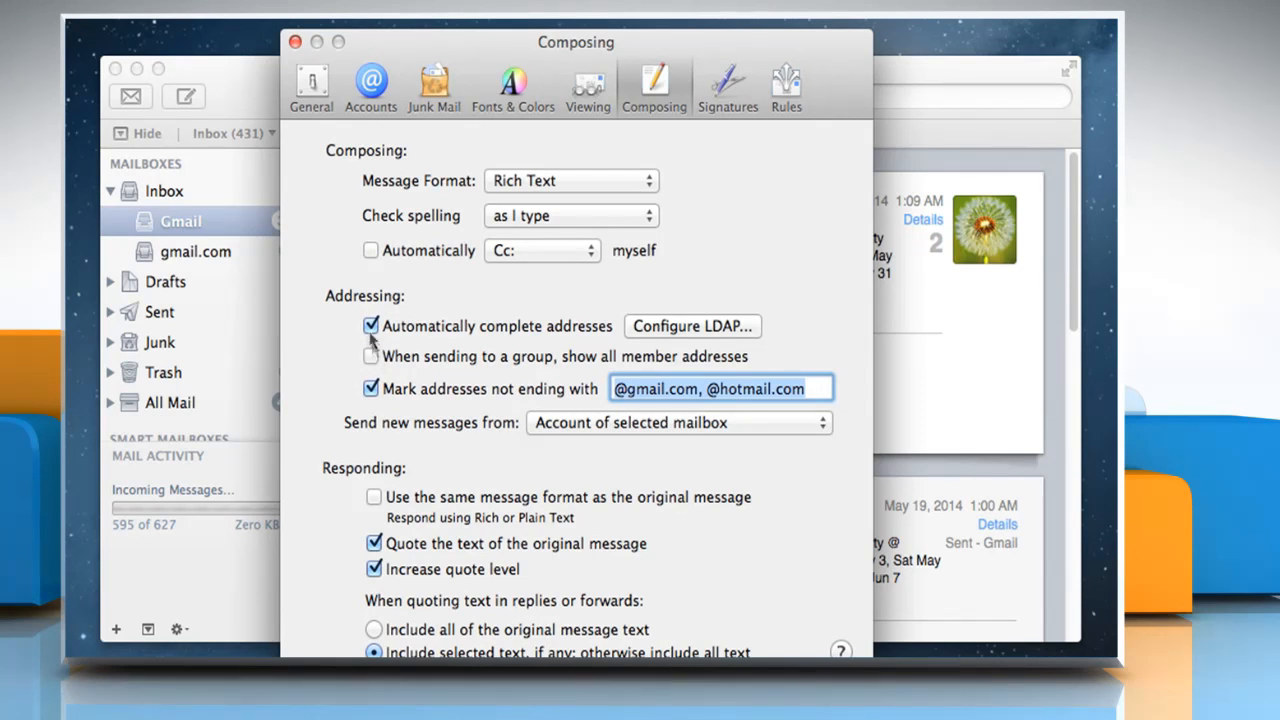
{"action": "left_click", "coordinate": [296, 42]}
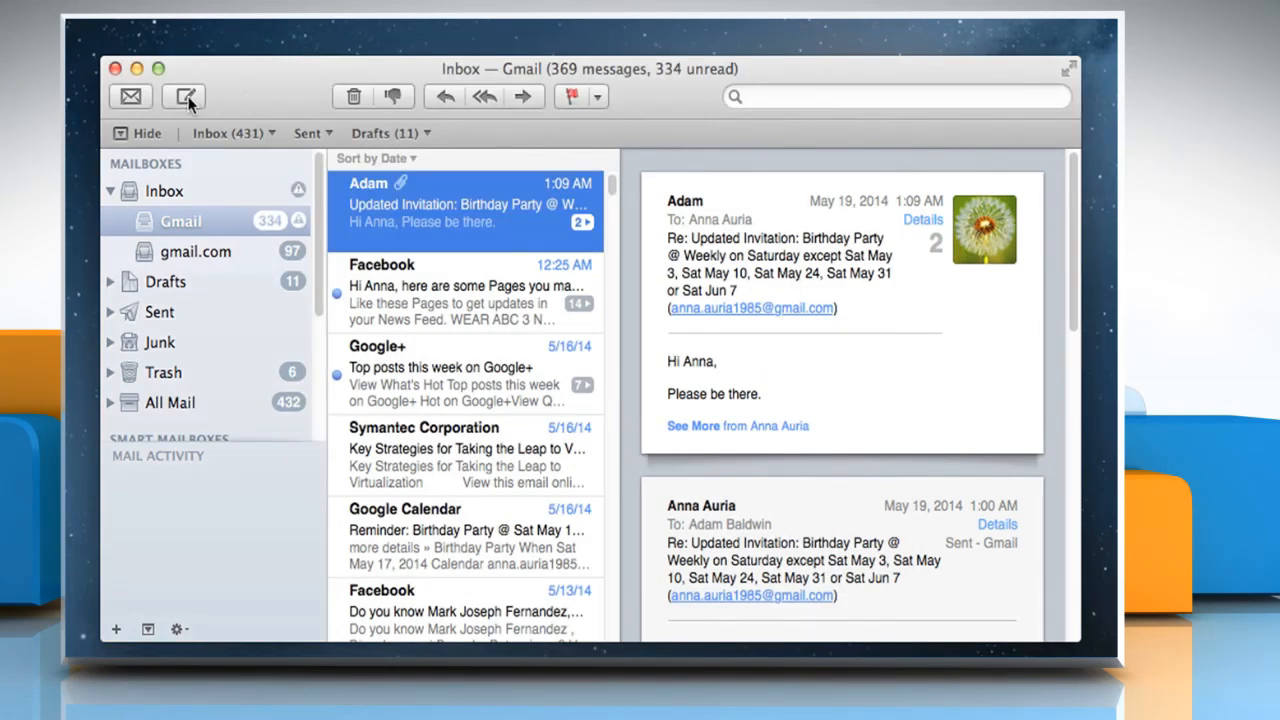
Step: Create a new message and add the Bcc address field from the header-field menu
{"action": "left_click", "coordinate": [183, 96]}
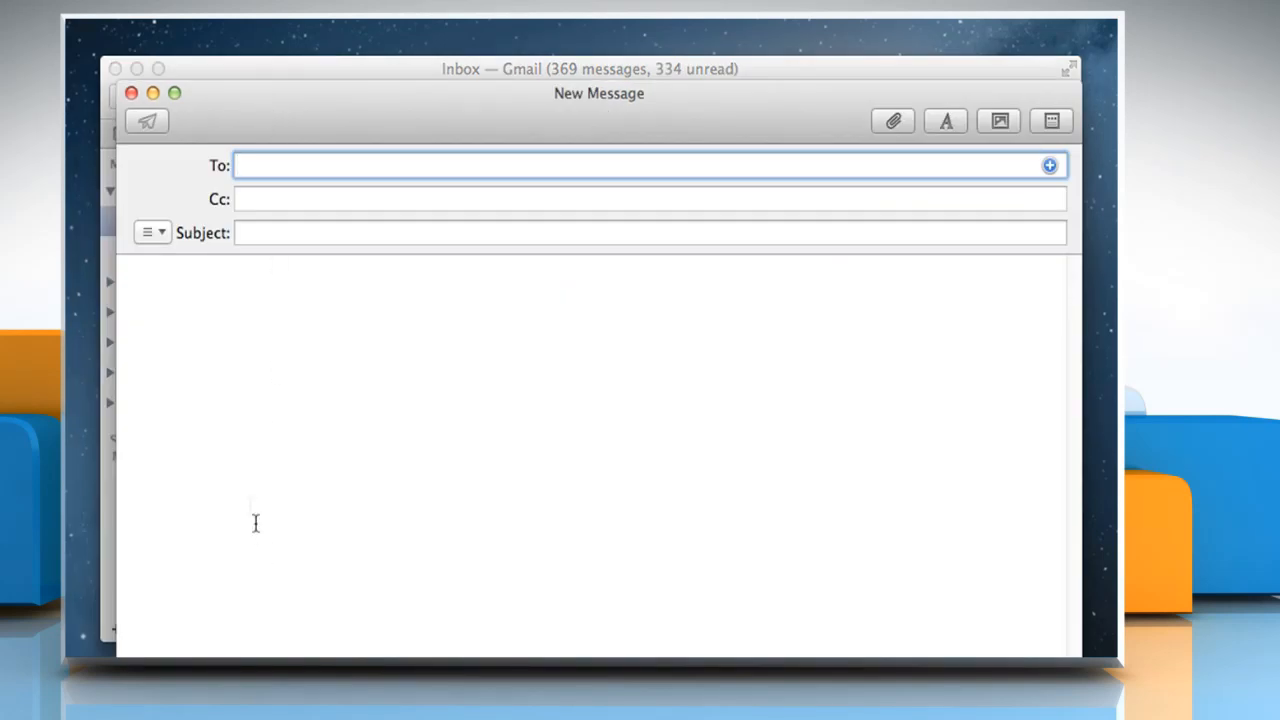
{"action": "left_click", "coordinate": [152, 232]}
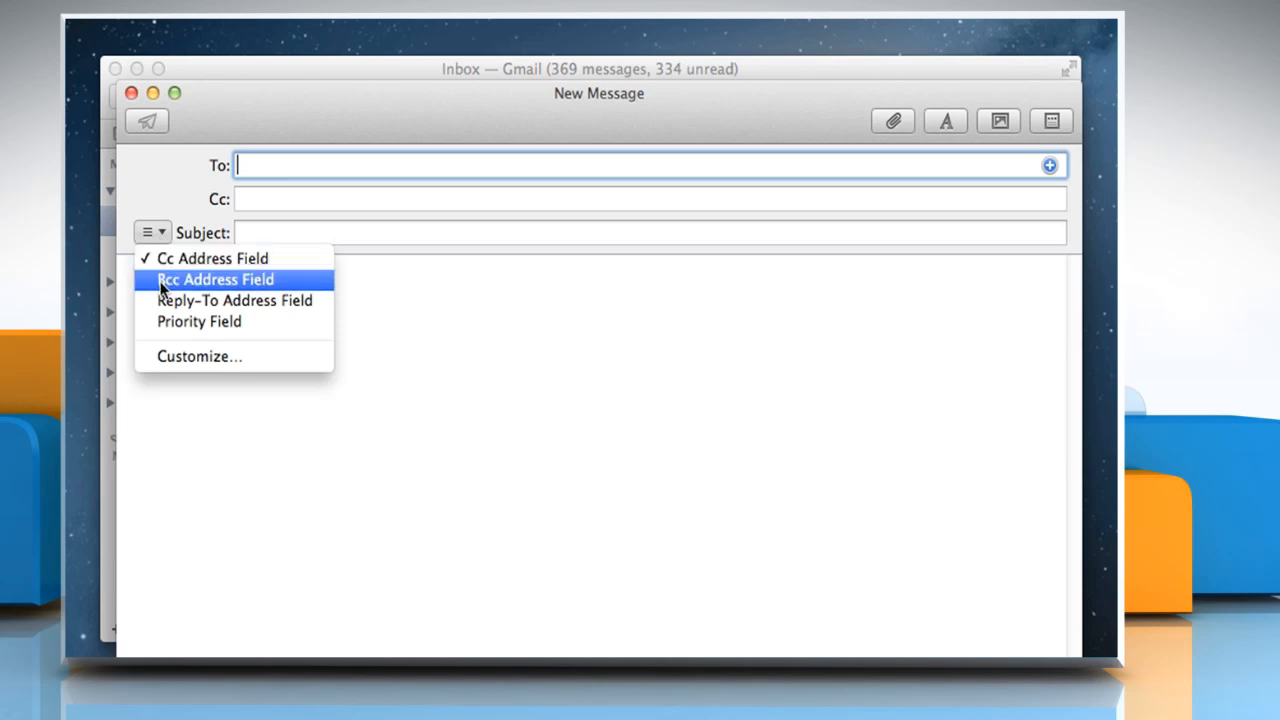
{"action": "left_click", "coordinate": [215, 279]}
{"action": "type", "text": "Please join"}
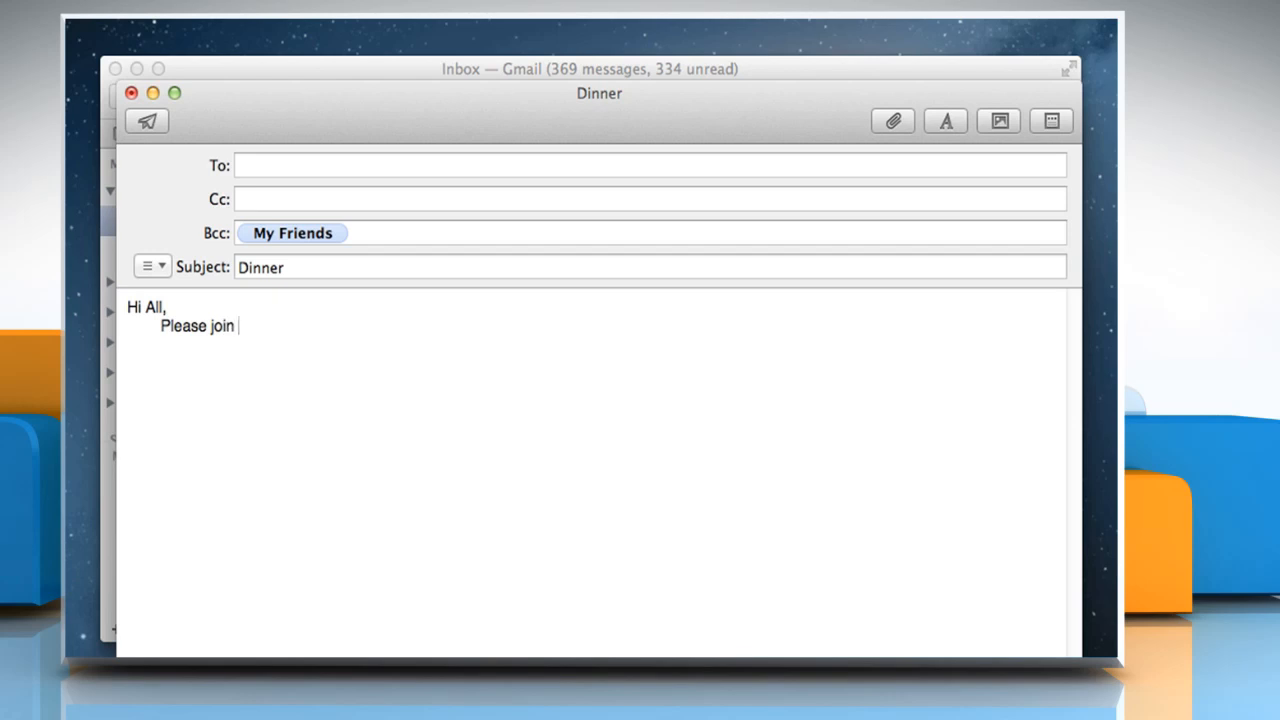
Step: Write the body 'Please join us for dinner tonight.' signed 'Regards, Anna'
{"action": "type", "text": "us for dinner tonight."}
{"action": "type", "text": "A"}
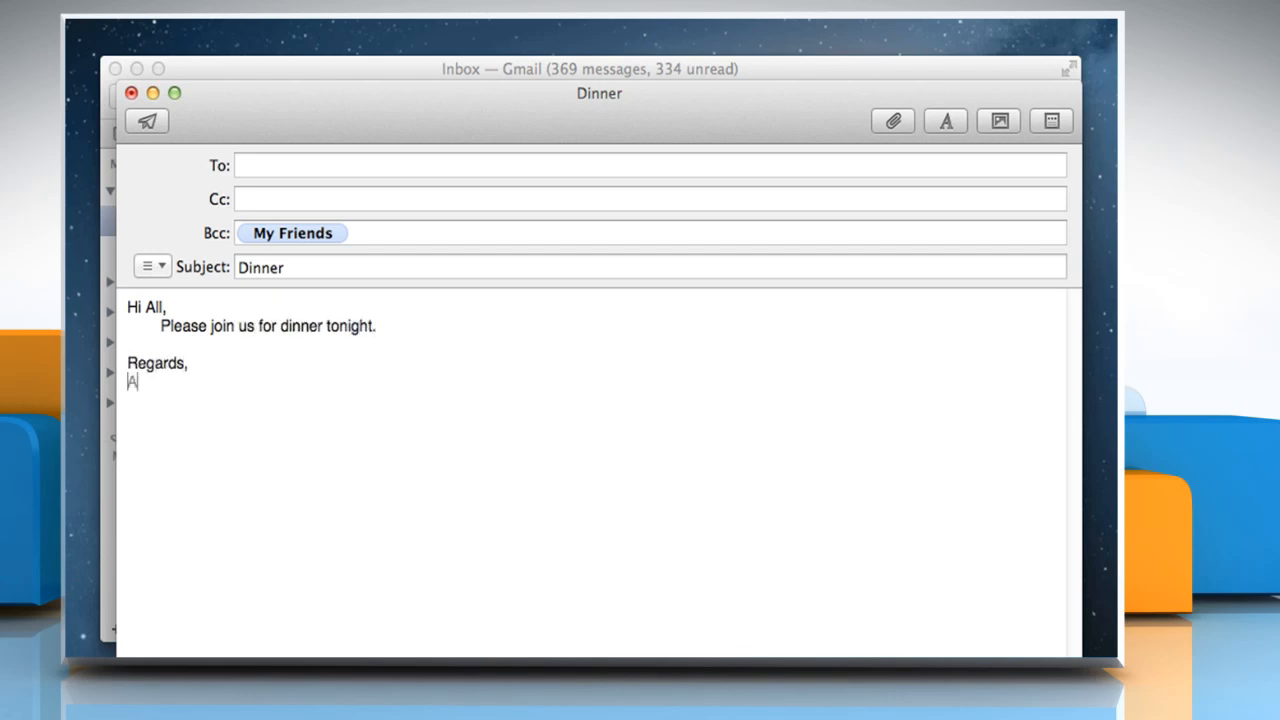
{"action": "type", "text": "nna"}
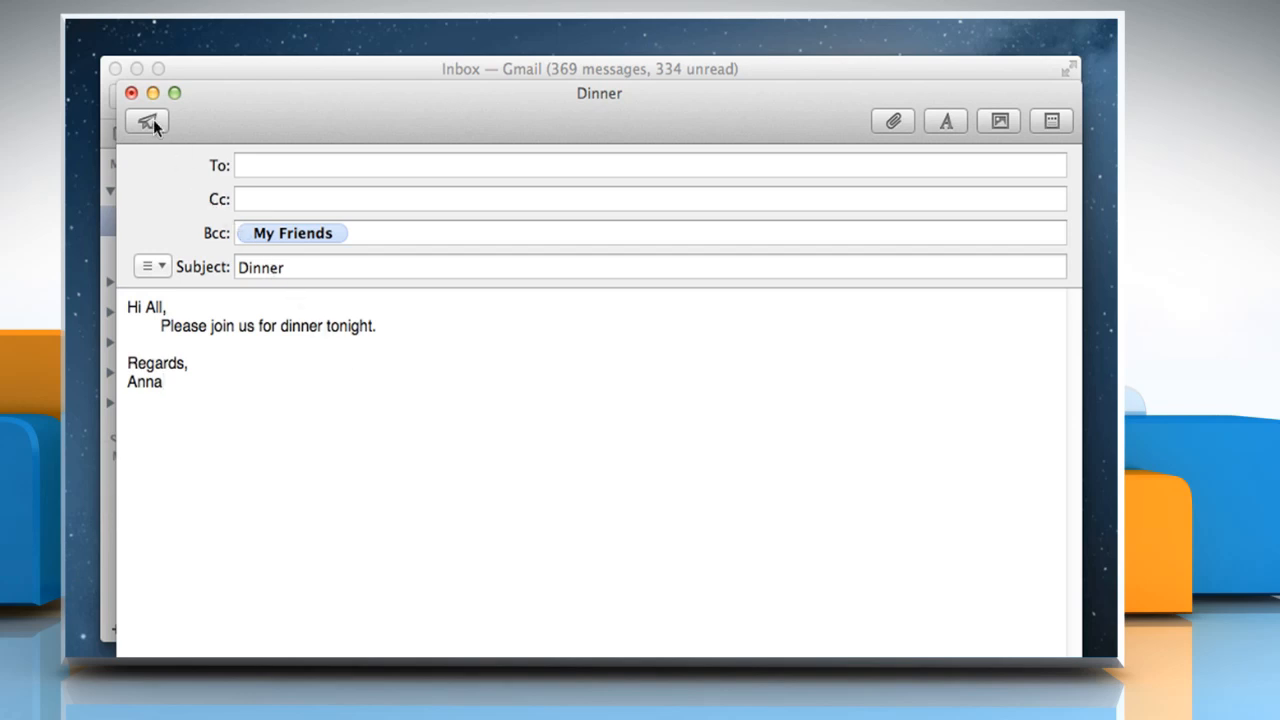